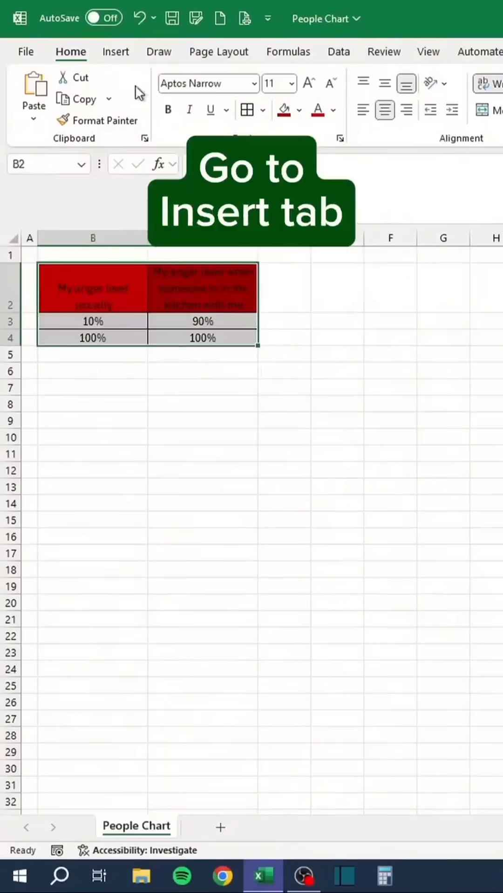
Insert a 2-D clustered column chart of the two anger-level percentage columns.
click(116, 52)
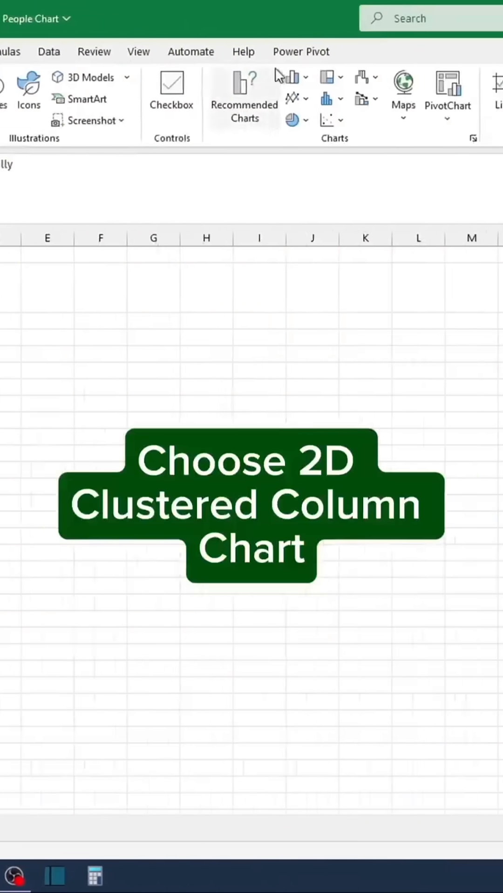
click(211, 77)
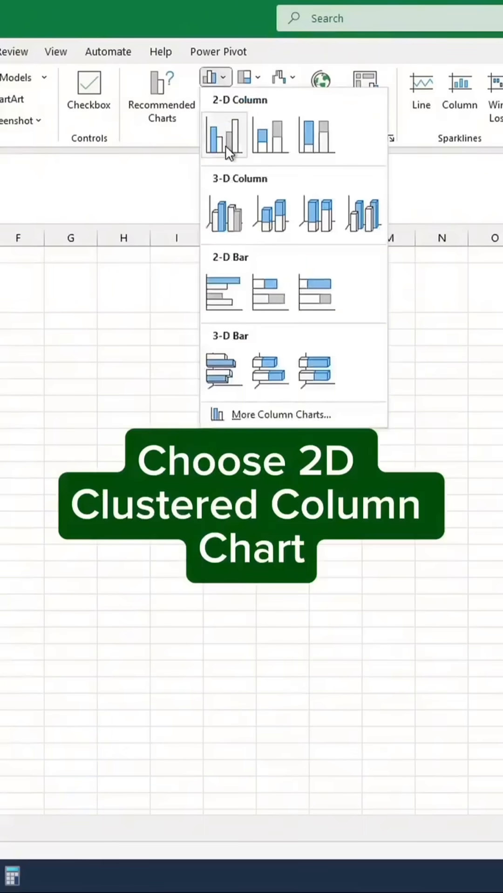
click(224, 135)
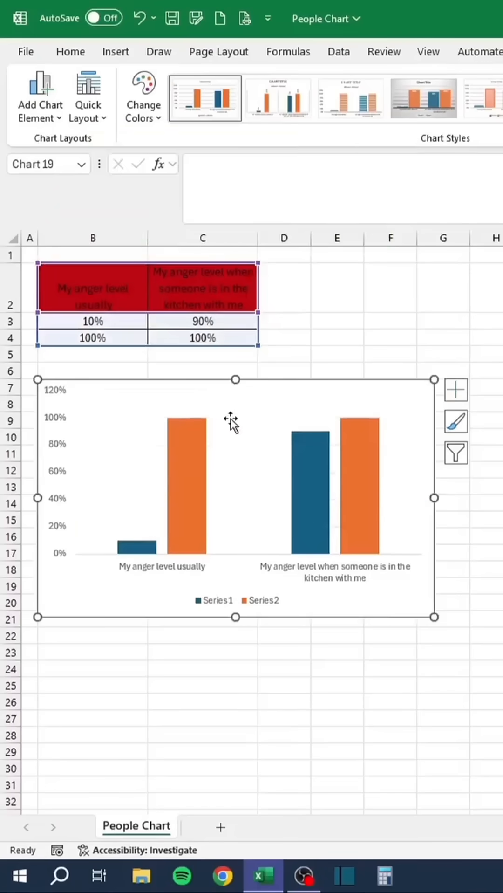
Insert the standing person icon found by searching 'people' in the stock icons.
click(203, 652)
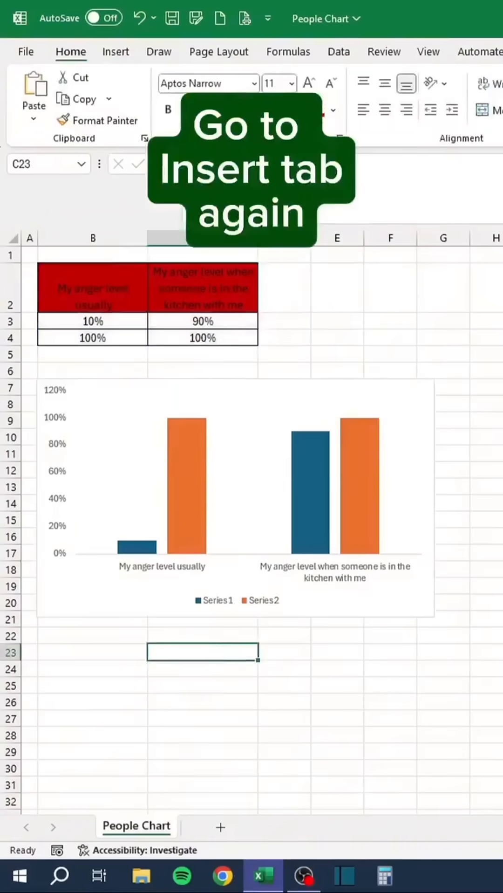
click(115, 51)
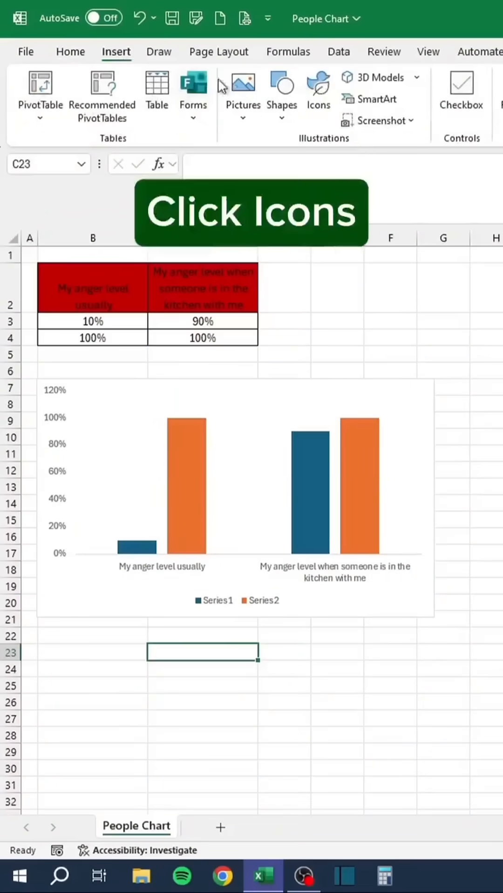
click(317, 91)
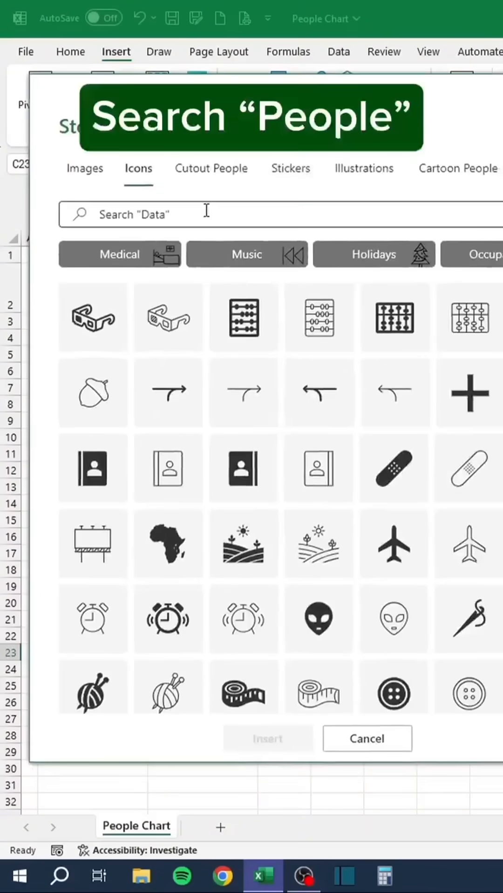
text(people)
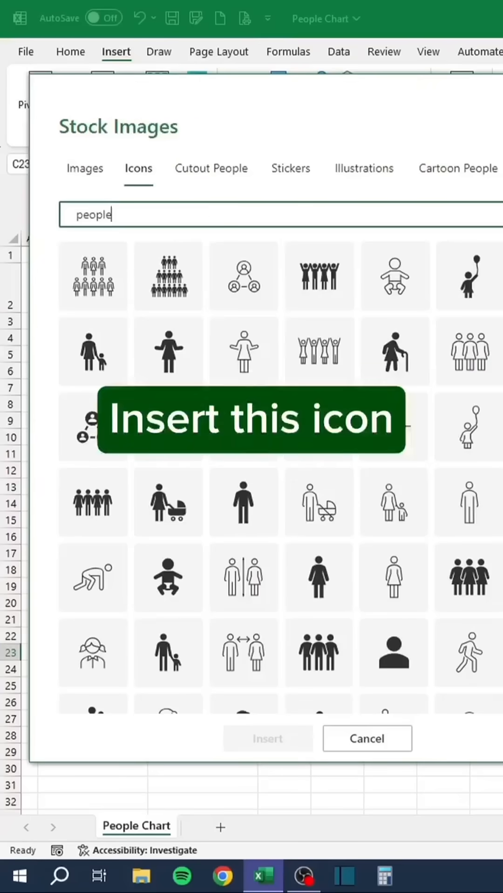
click(244, 501)
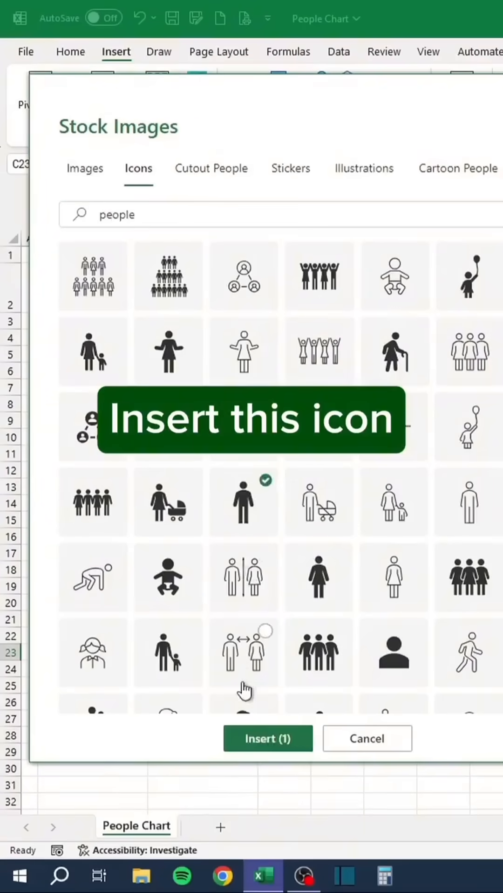
click(267, 738)
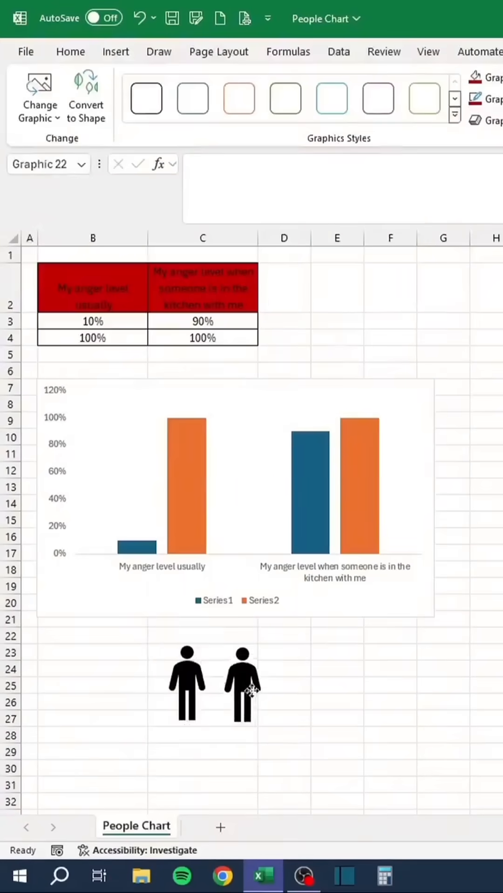
Color one of the person icons red.
click(241, 683)
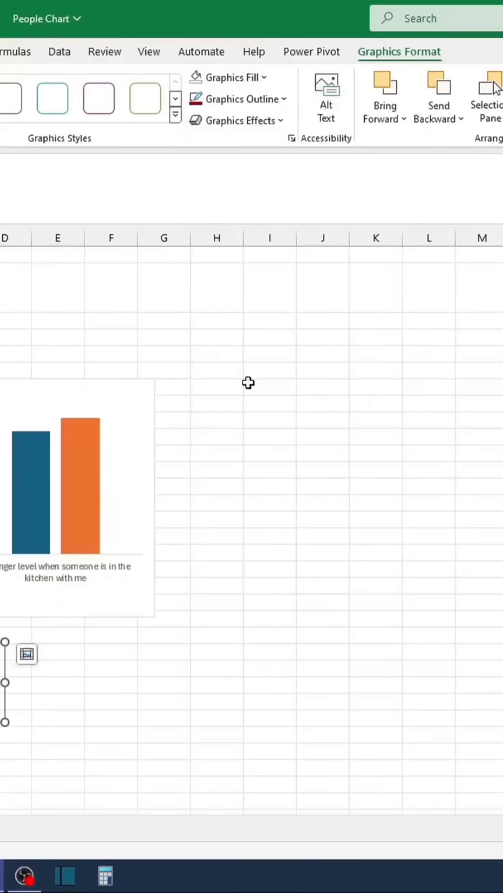
click(237, 98)
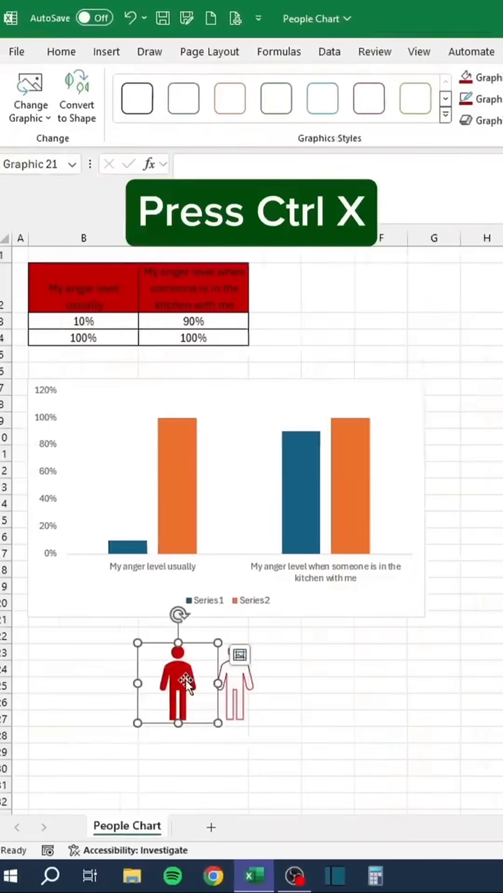
Cut the red person icon into the blue 10%/90% bars, then cut the outlined icon.
key(ctrl+x)
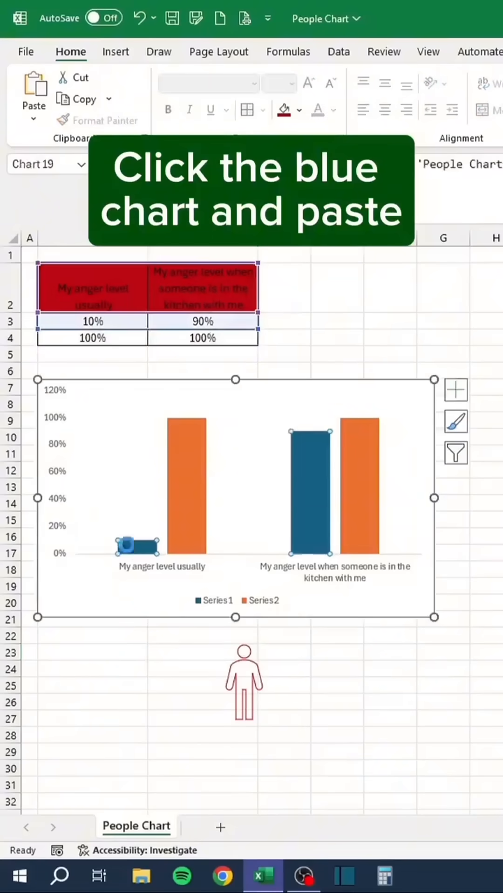
click(244, 680)
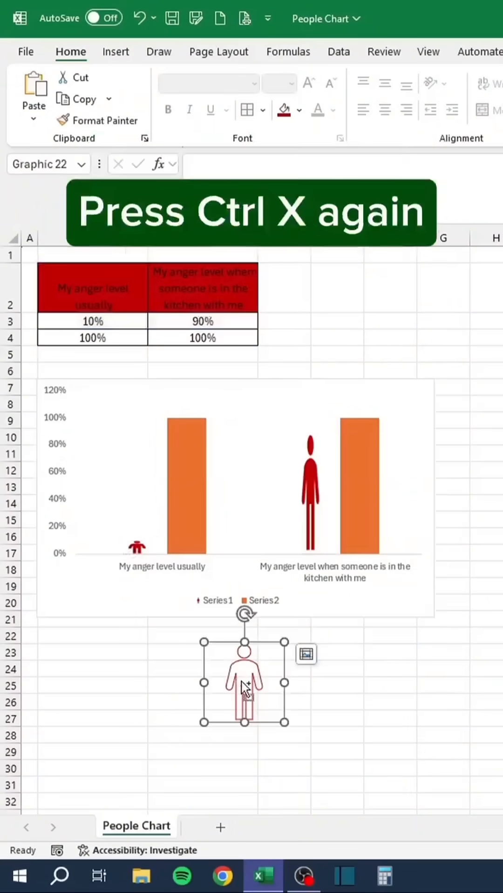
key(ctrl+x)
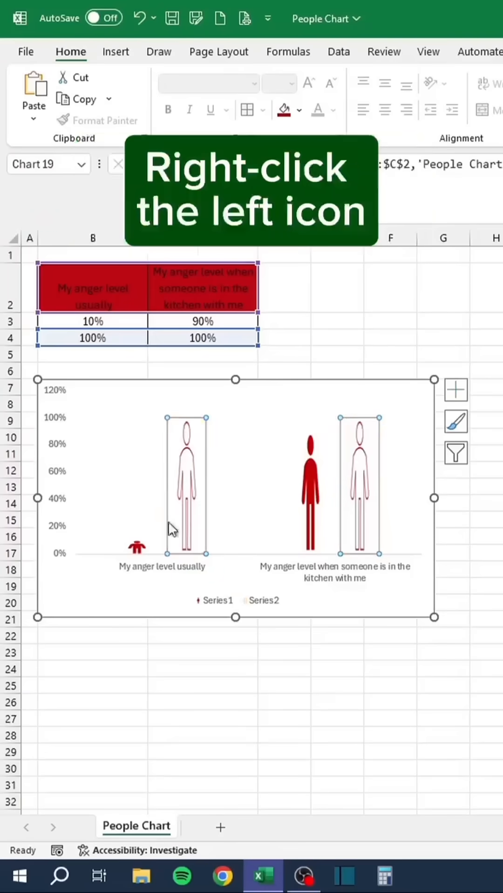
Give the red person series 0% gap width and a picture fill stacked and scaled to values.
right_click(137, 547)
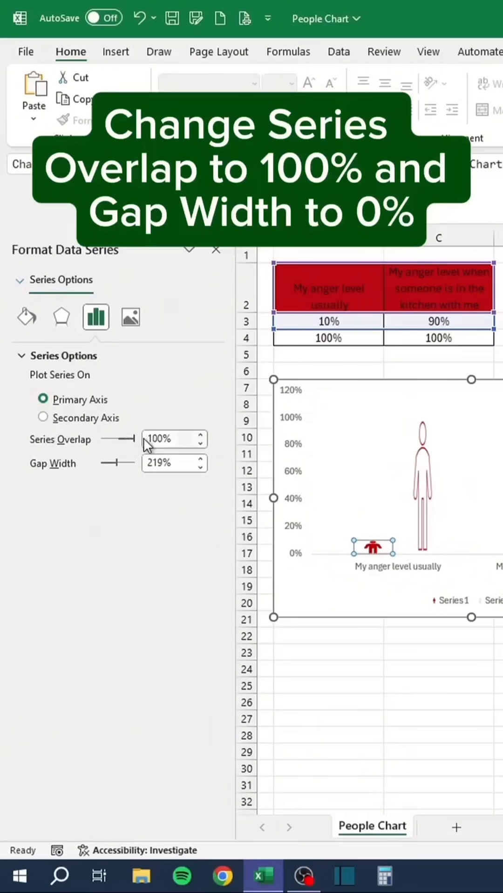
text(0%)
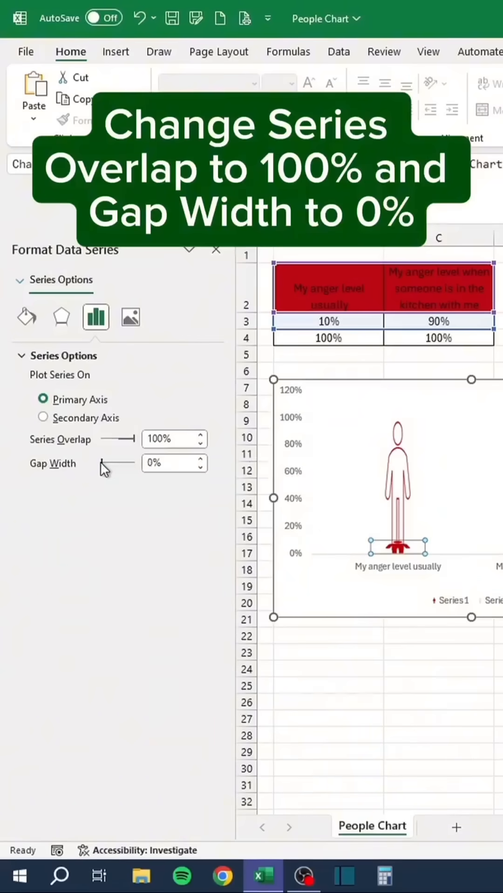
click(26, 318)
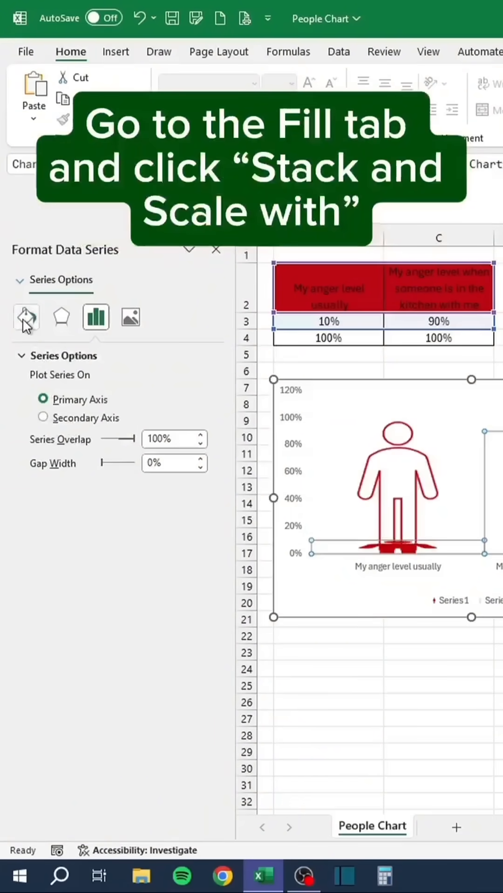
click(25, 318)
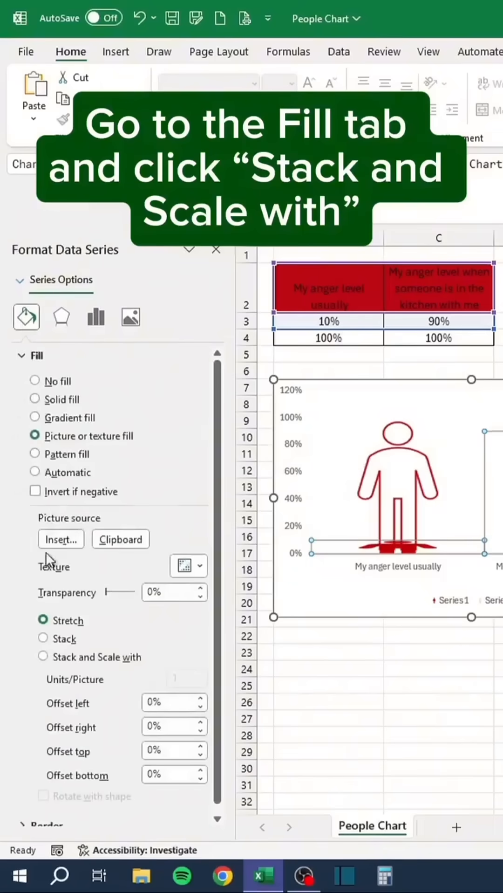
click(42, 656)
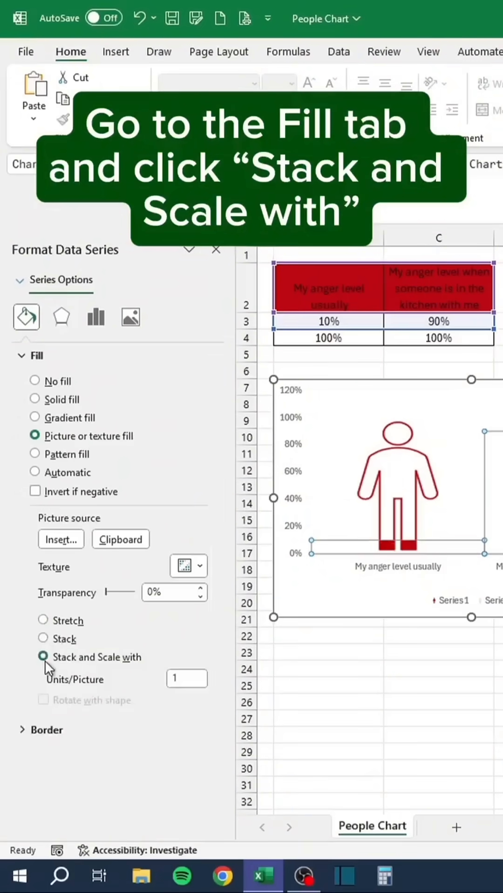
click(215, 249)
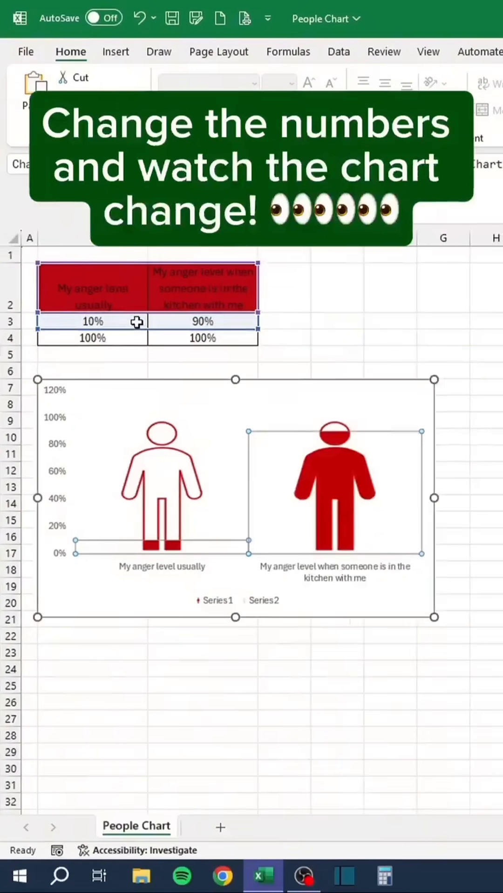